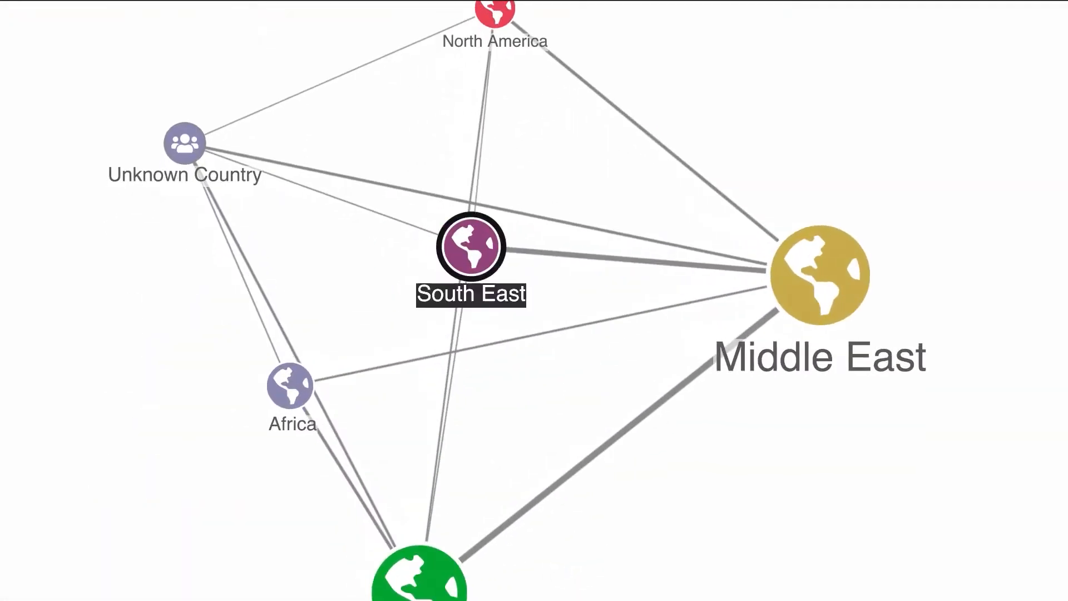
# Step: Expand the South East region node into its individual member nodes
pyautogui.click(469, 247)
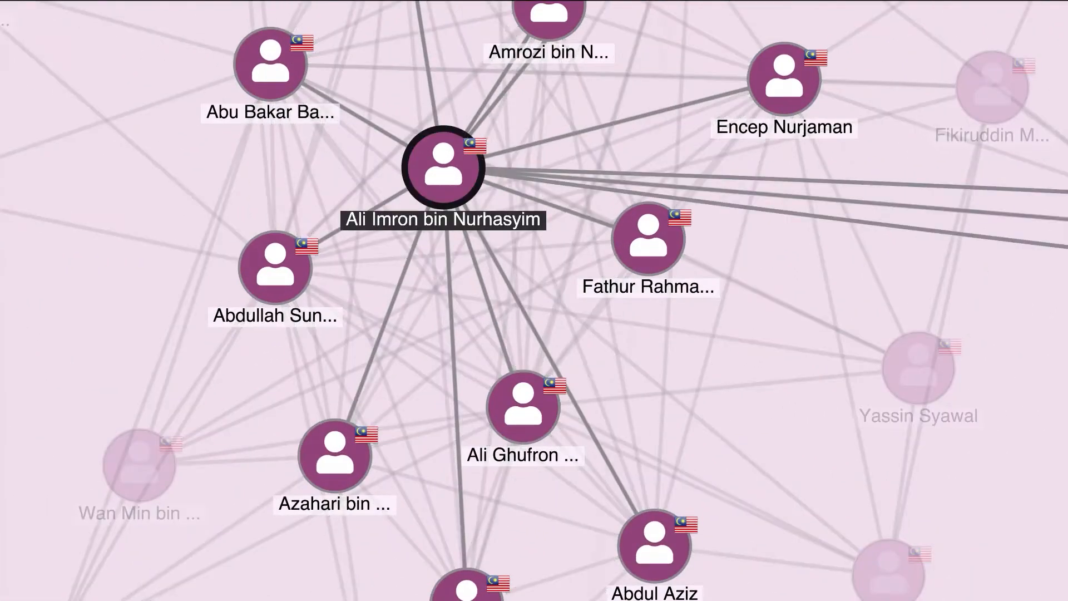
# Step: Select Ali Ghufron to highlight his connections to Yassin Syawal, Wan Min and others
pyautogui.click(523, 408)
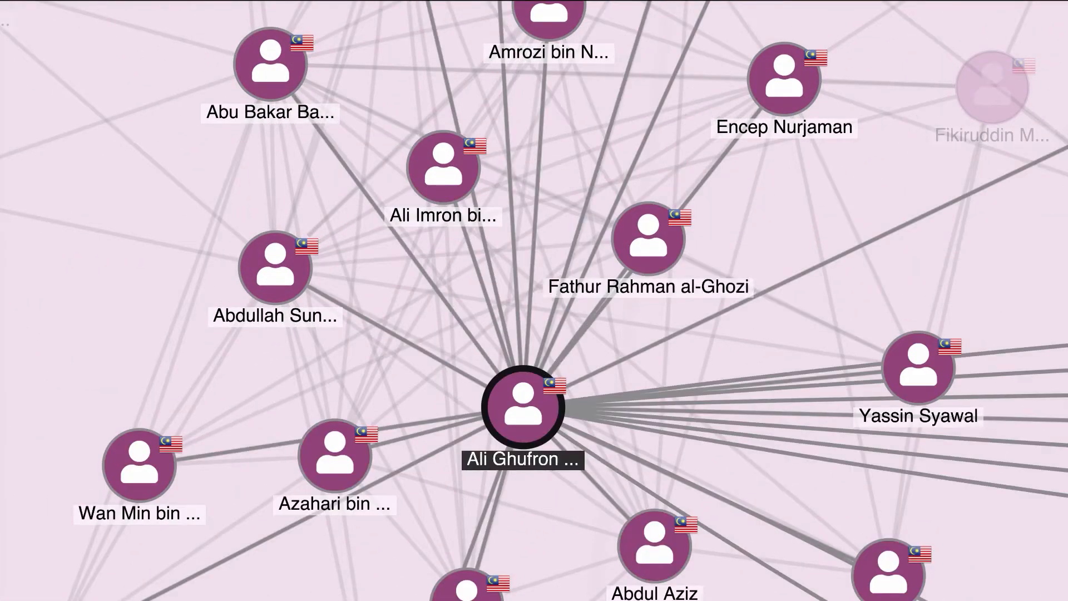